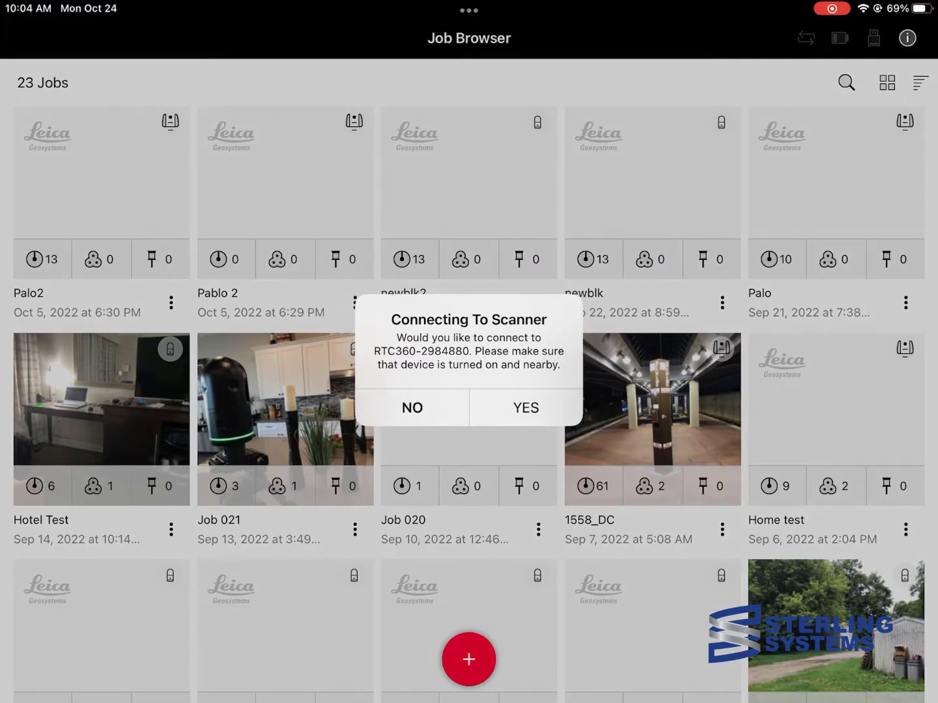
Decline the RTC360 connection and create job 'field360 demo' with a backyard pool photo thumbnail
click(411, 407)
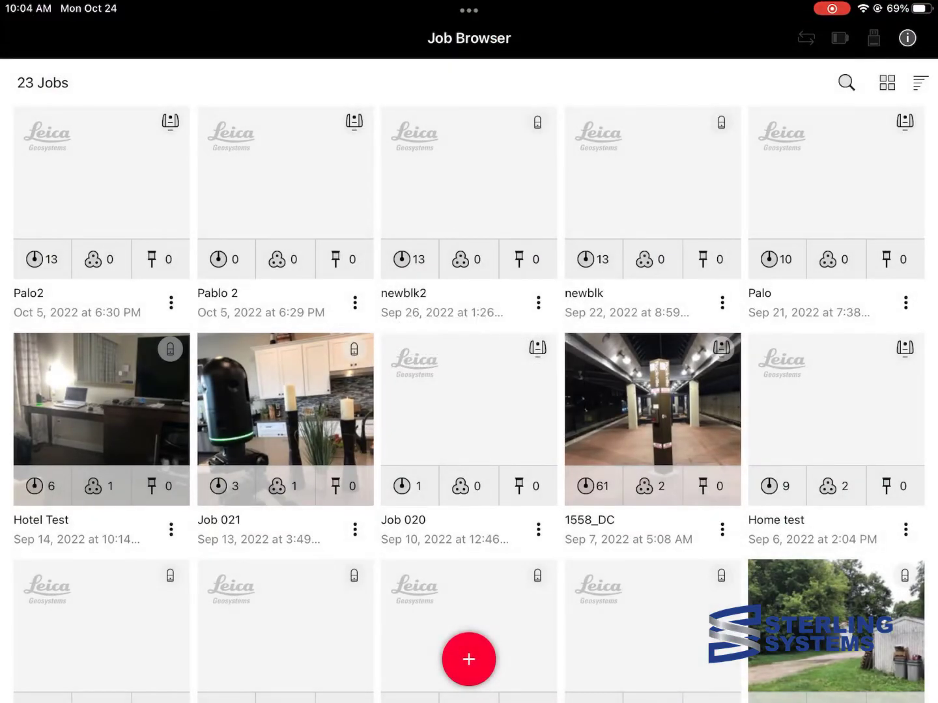
click(468, 659)
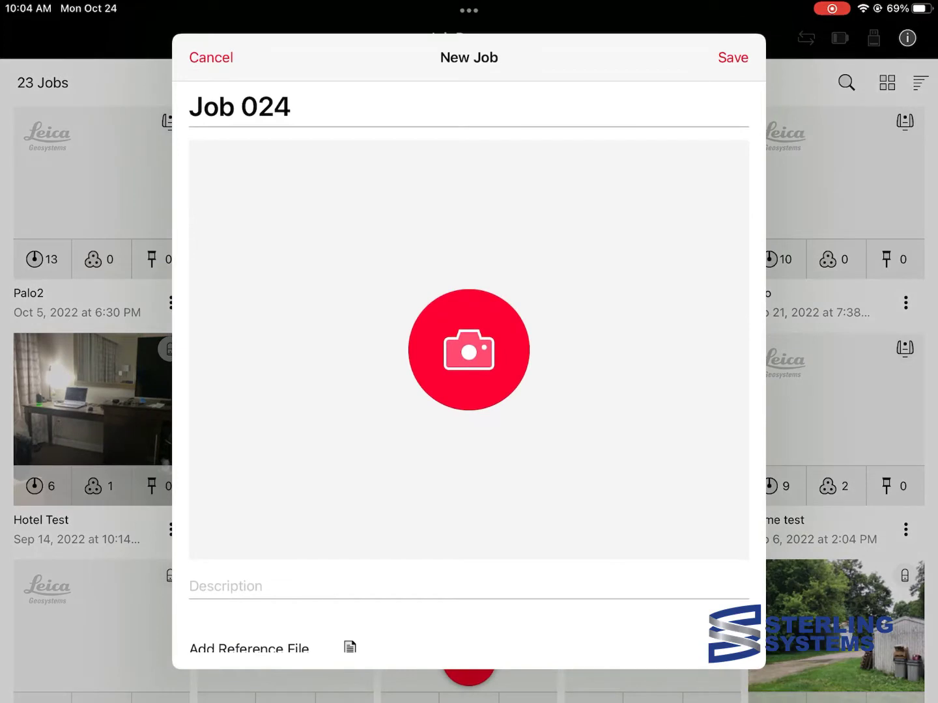
click(239, 108)
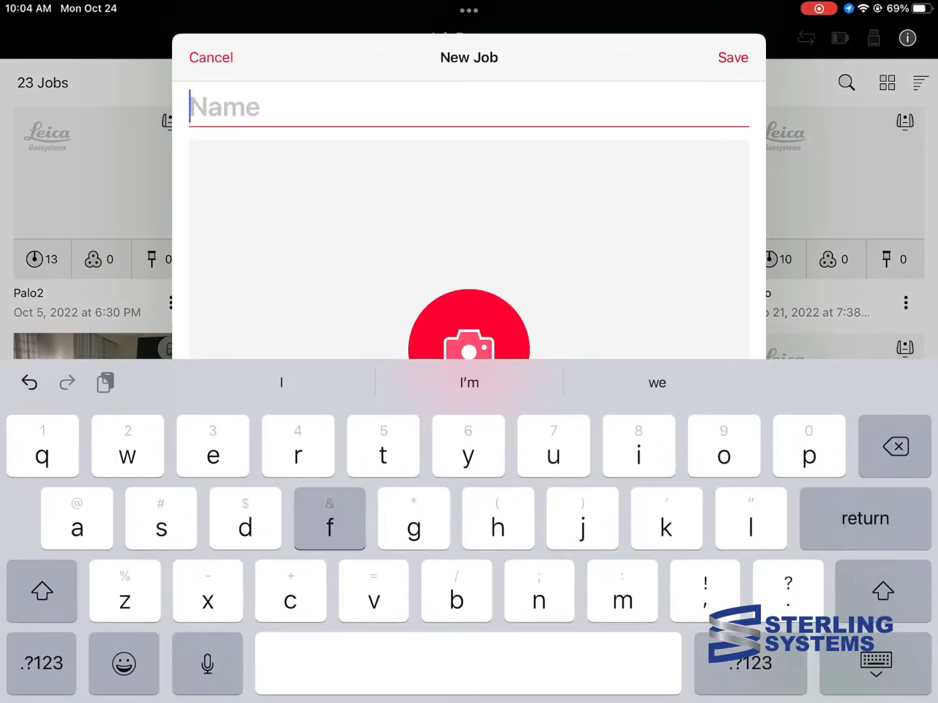
text(field)
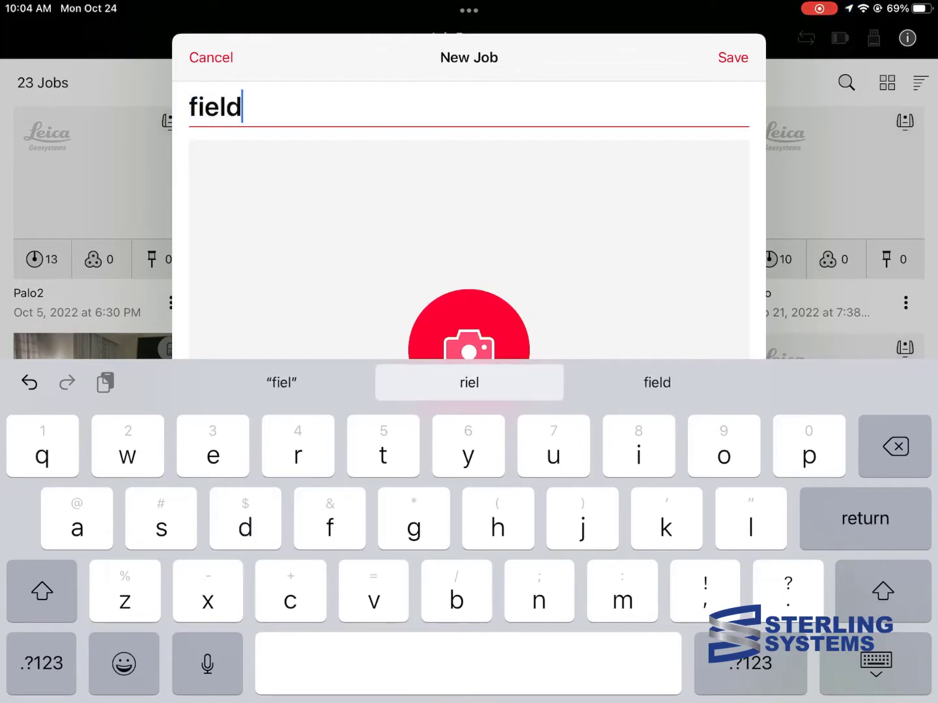
text(3)
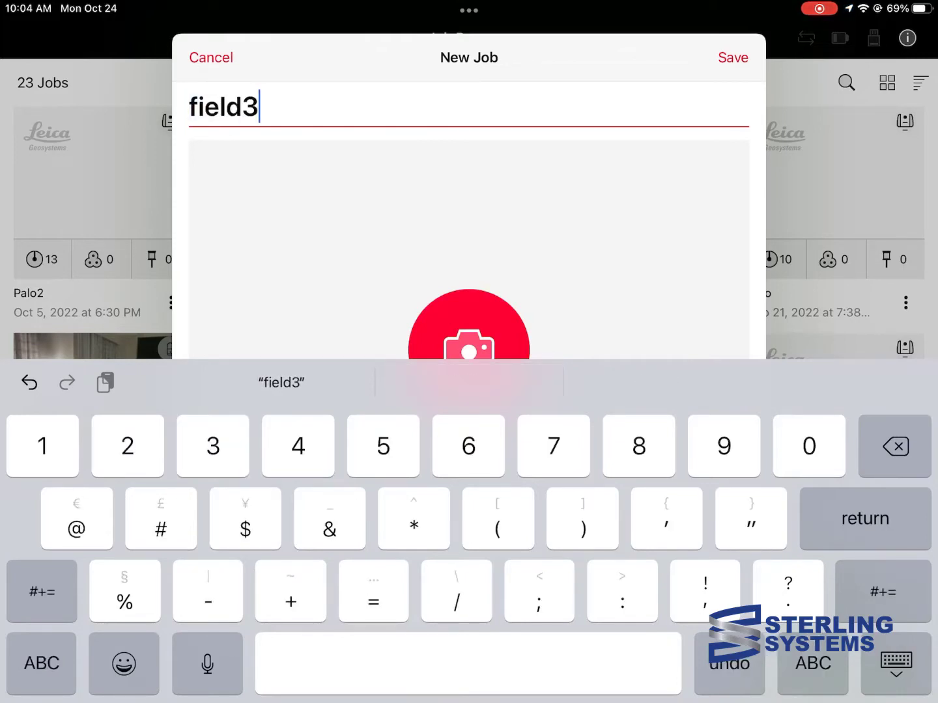
text(60)
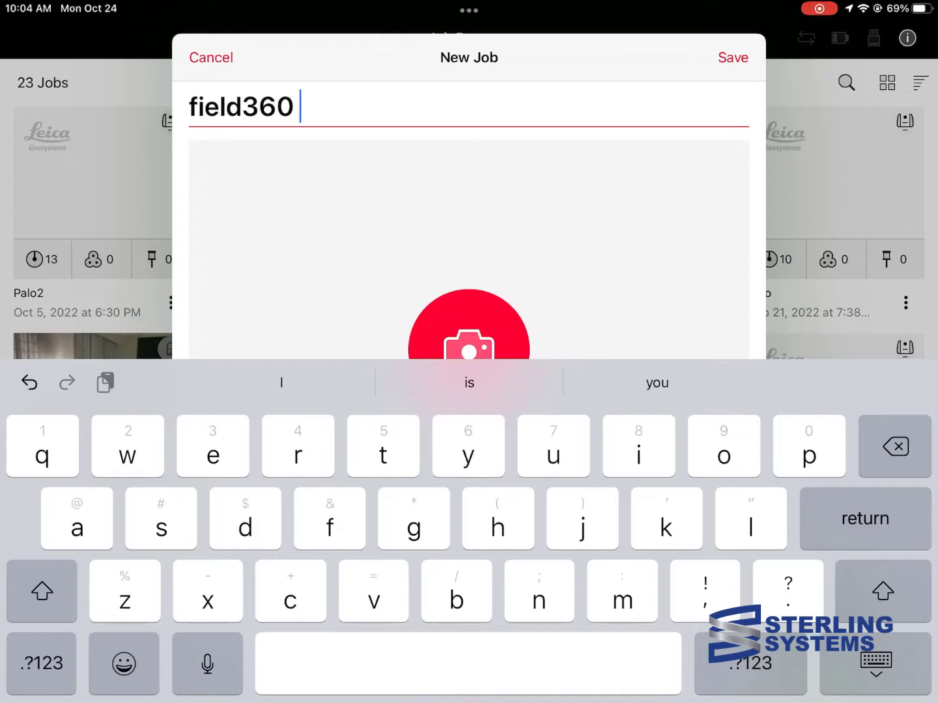
text(demo)
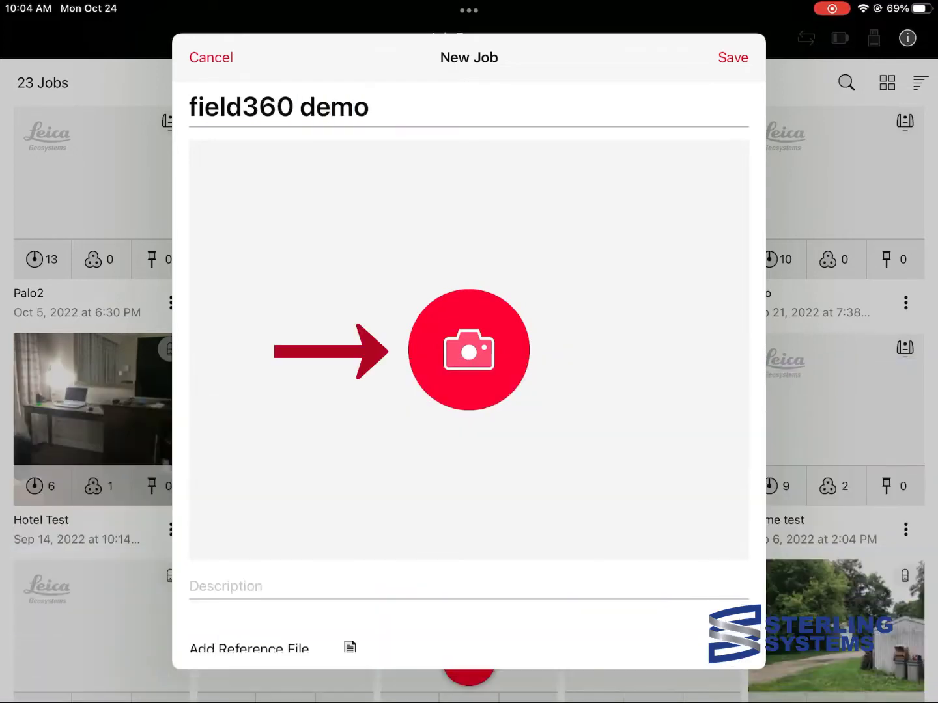
click(468, 350)
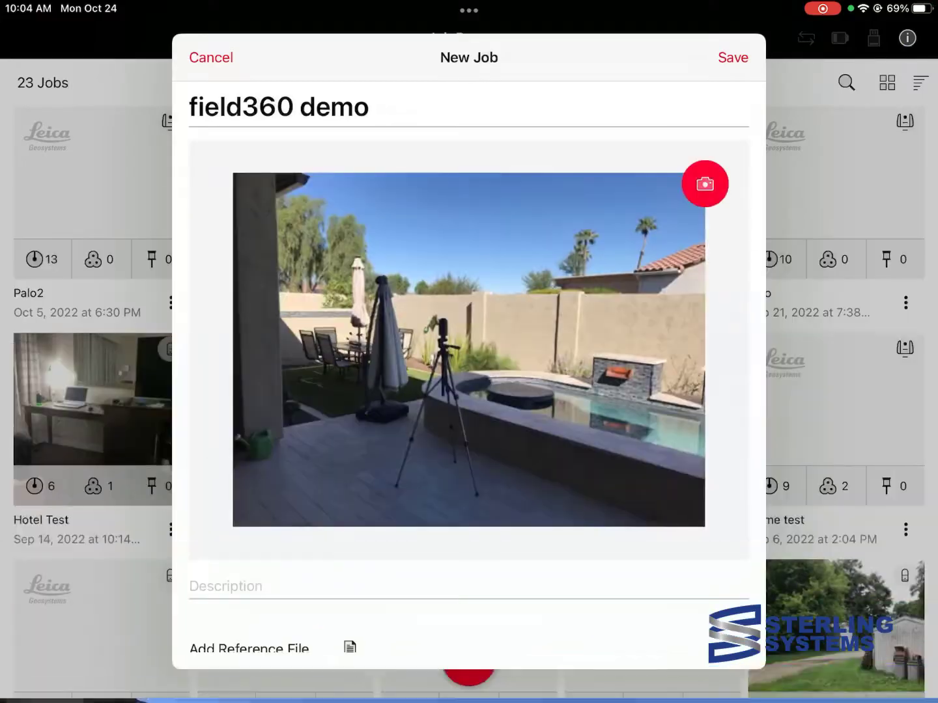
click(732, 57)
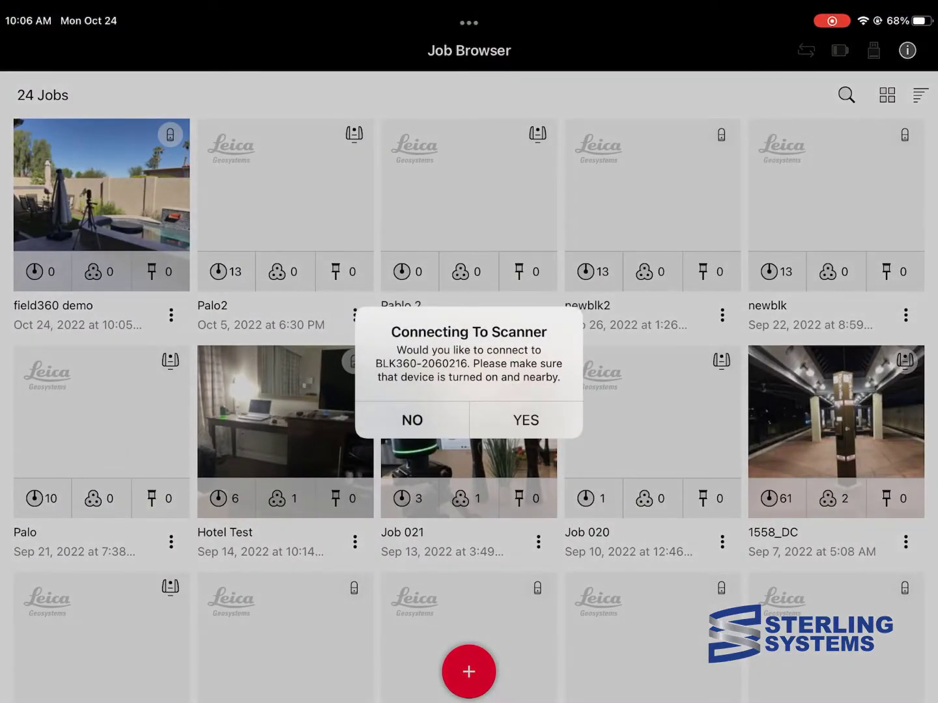
click(525, 420)
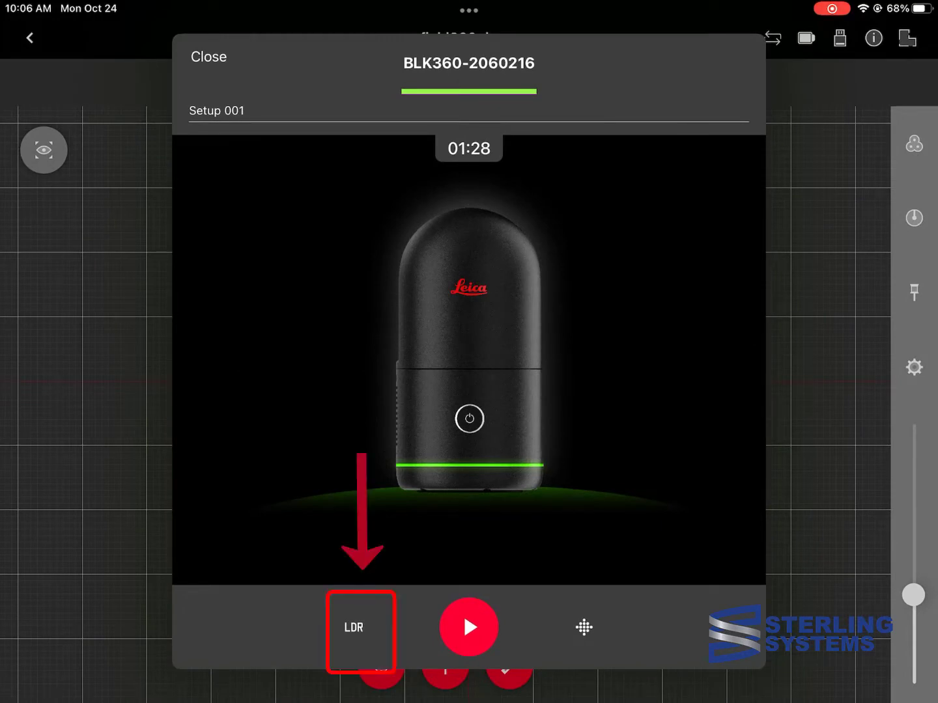
Set Setup 001's imaging to OFF and scan density to the sparsest option
click(468, 627)
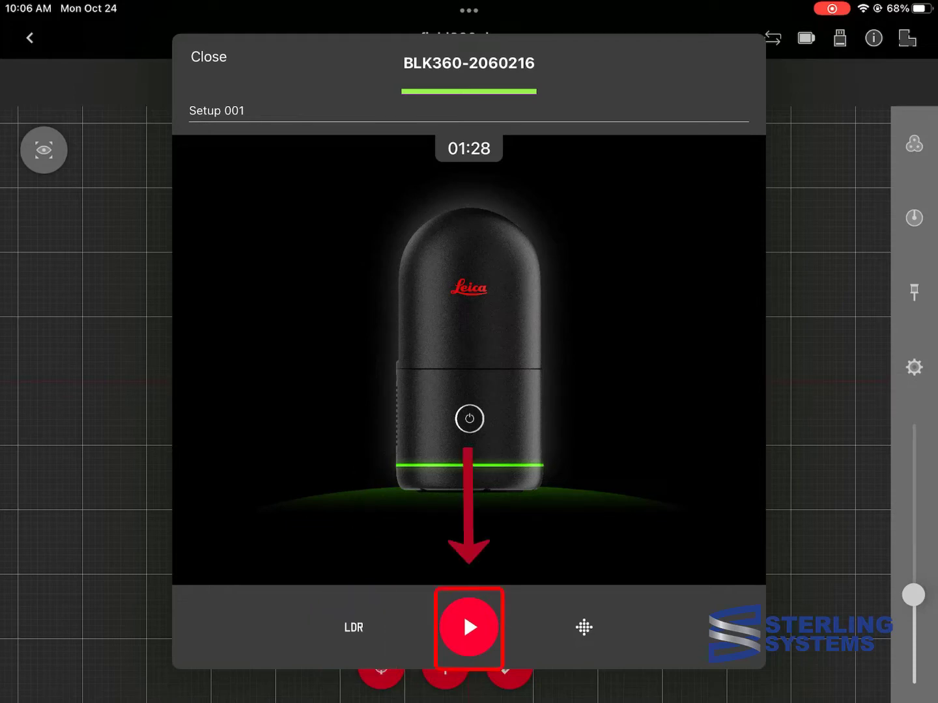
click(584, 627)
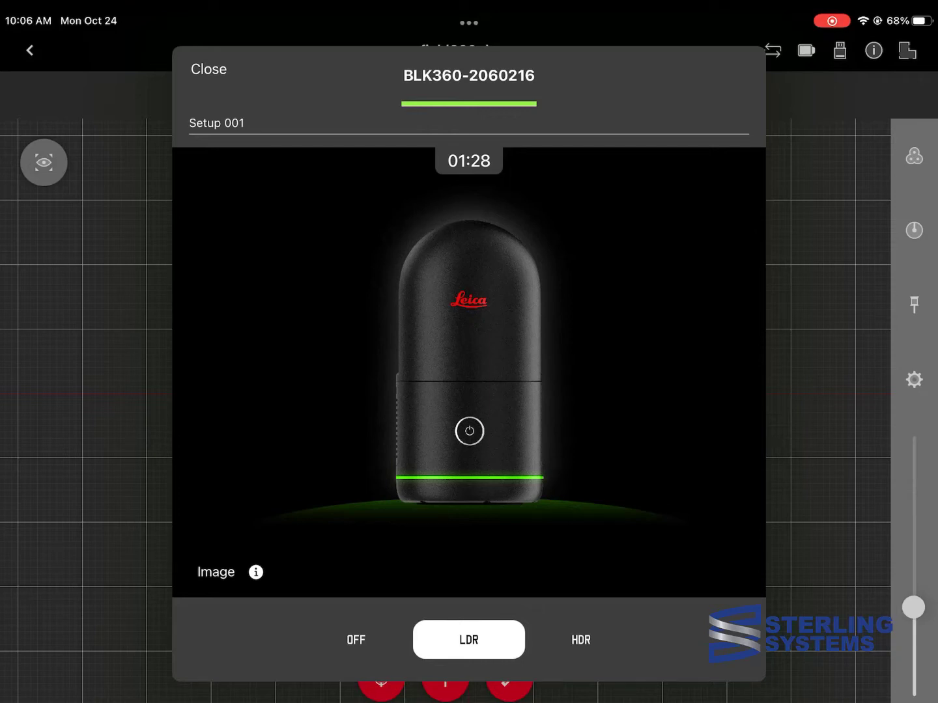
click(467, 639)
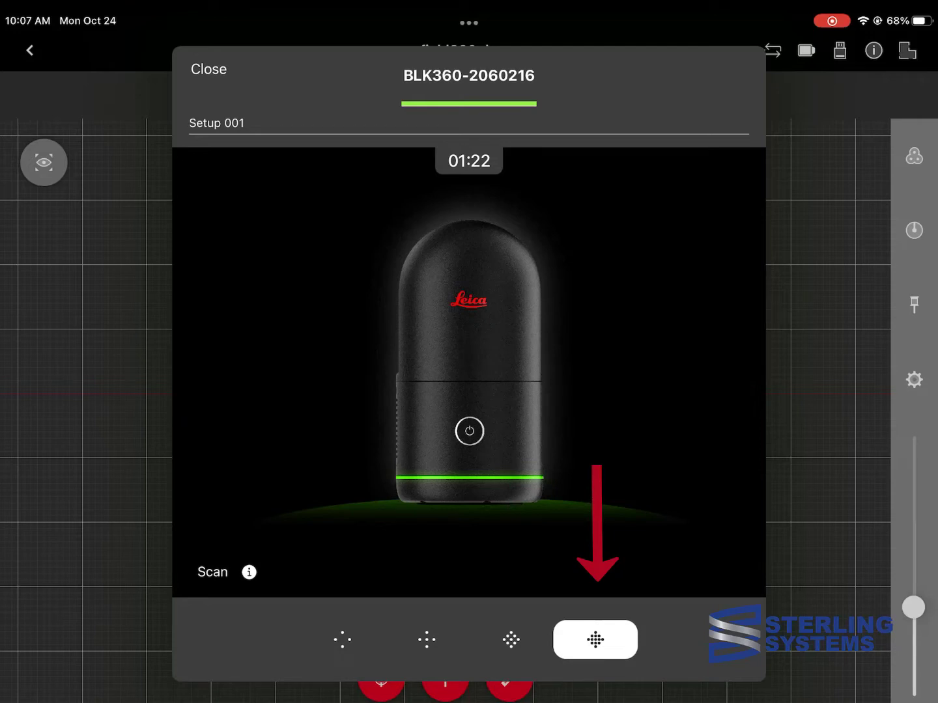
click(594, 639)
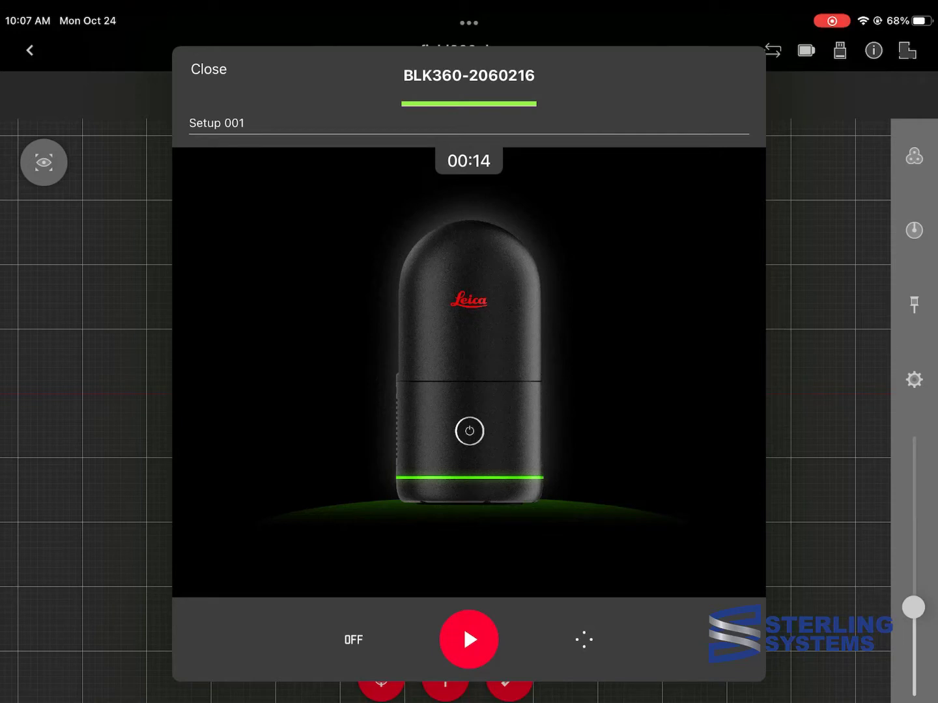
Scan Setup 001 until the map shows 'Setup 001 Setup complete'
click(468, 639)
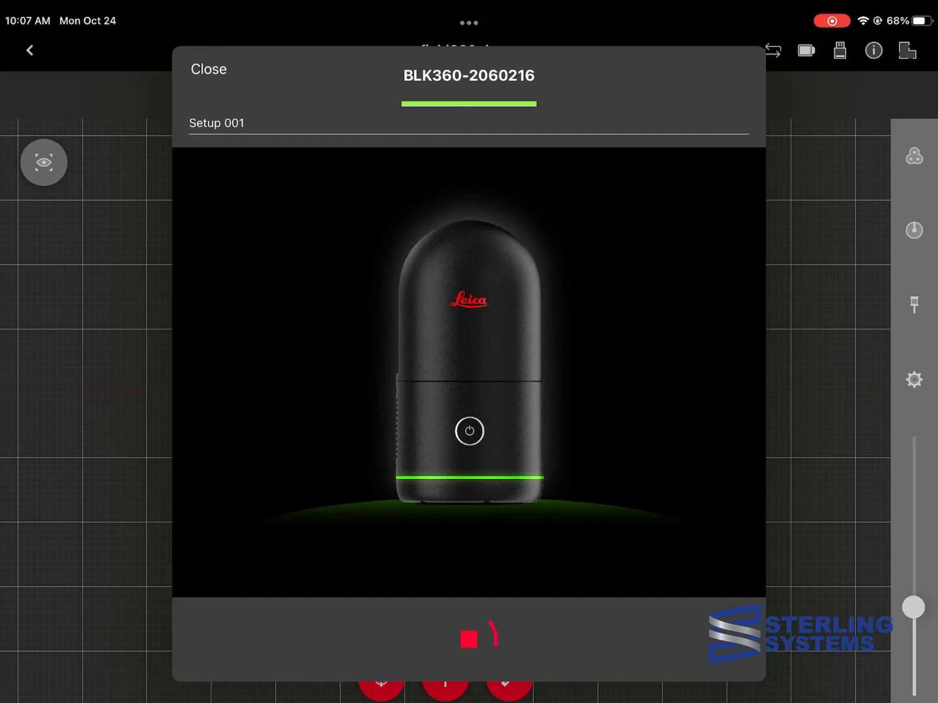
click(469, 632)
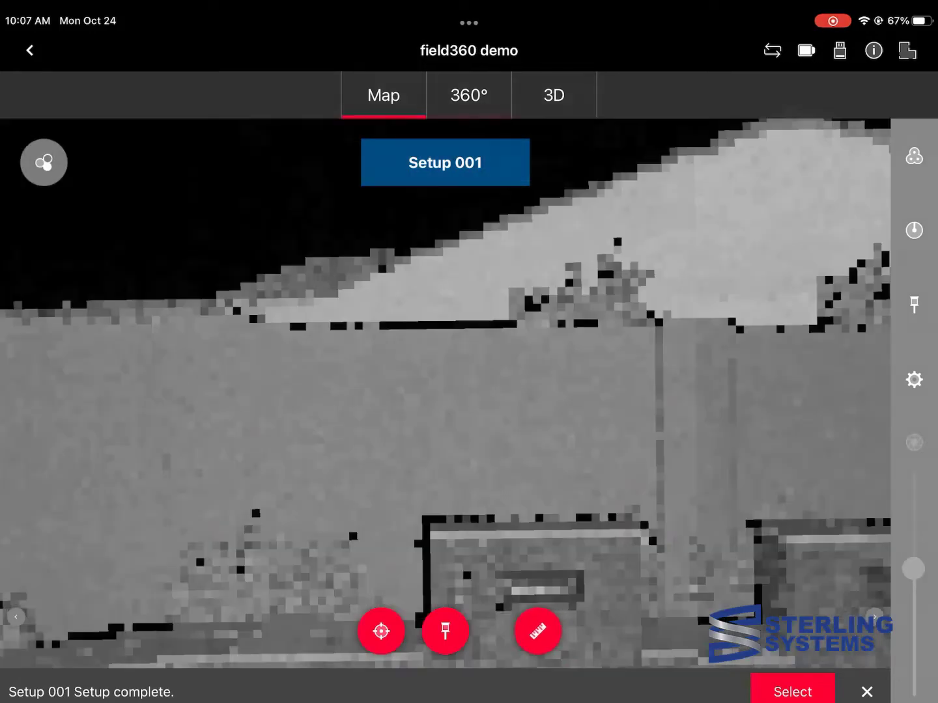
Switch Setup 001's view to the 360° tab, then to the 3D tab
click(468, 95)
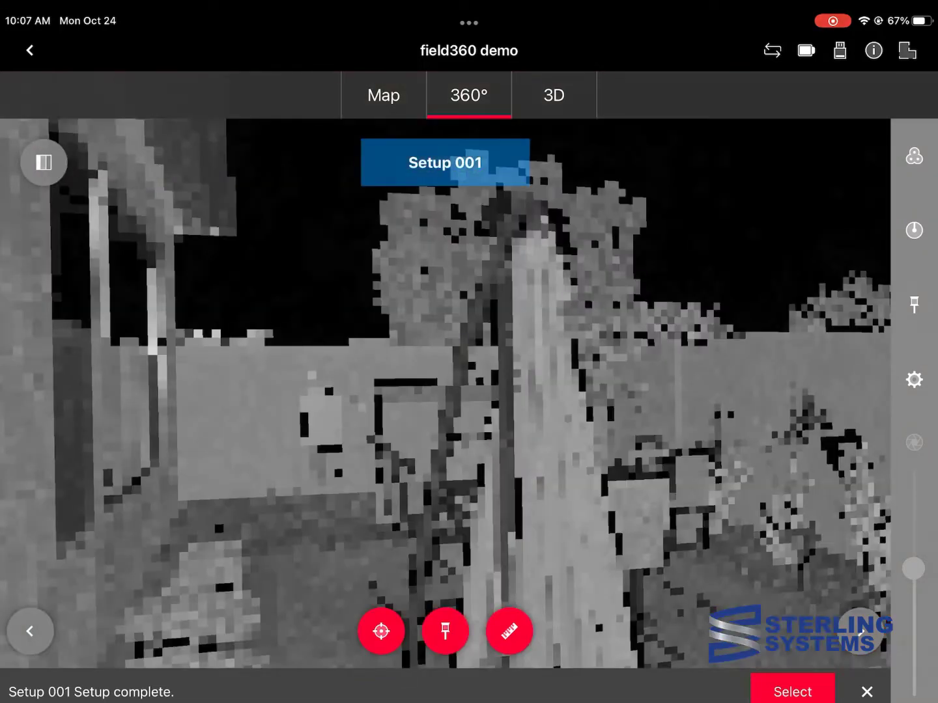
click(42, 162)
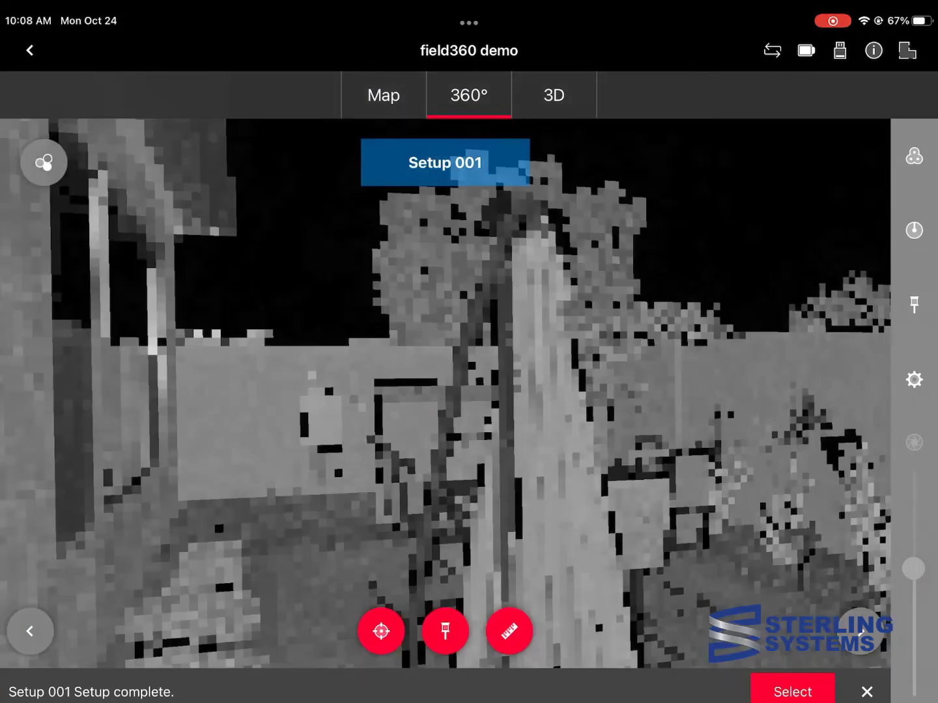
click(553, 95)
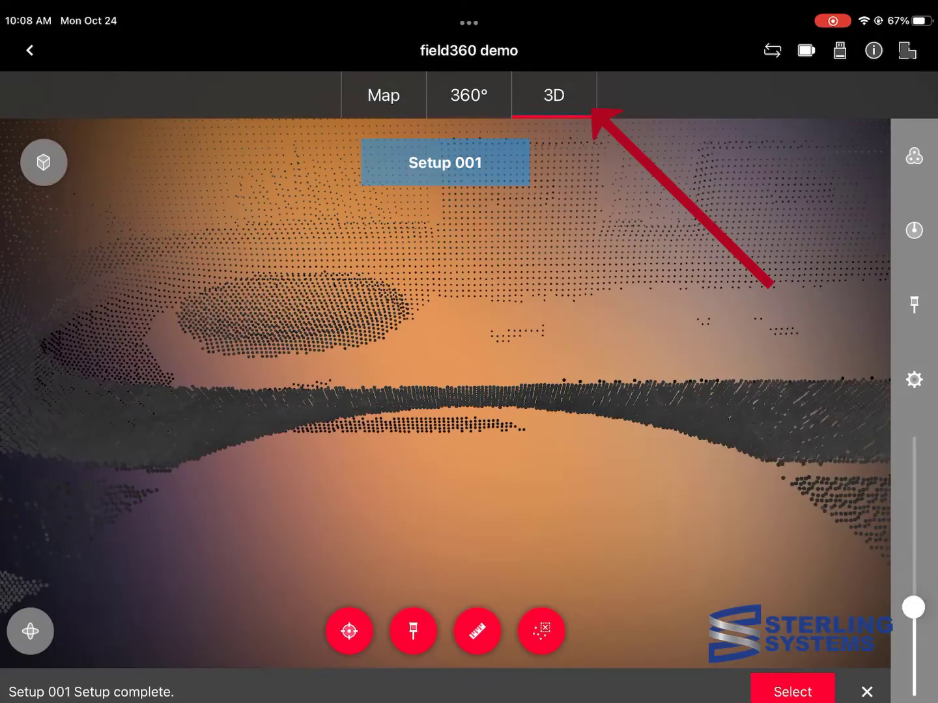
click(553, 95)
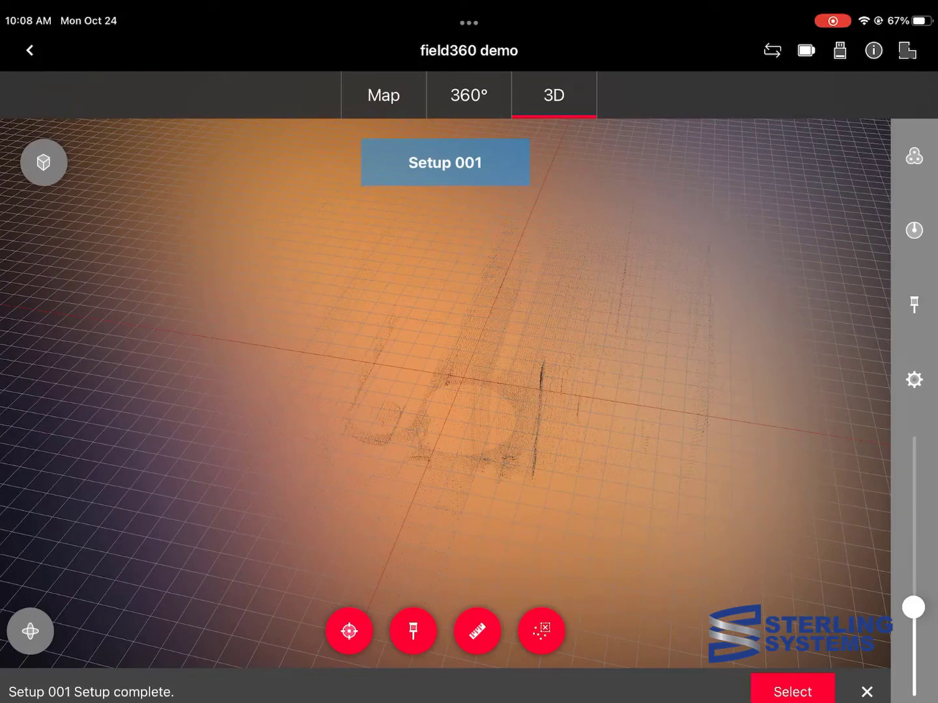
click(383, 95)
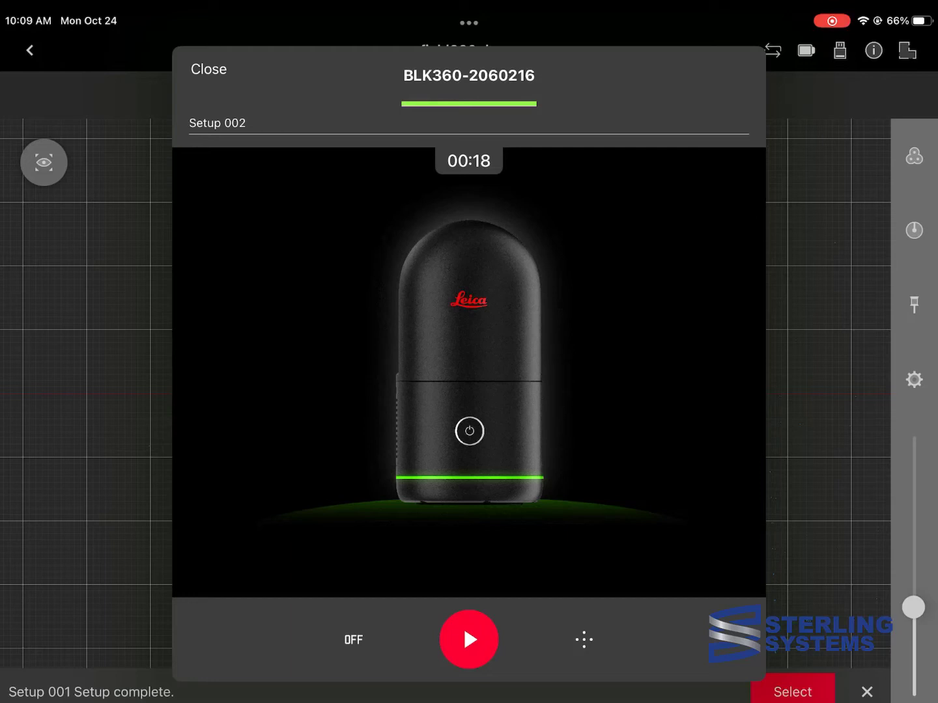
Scan Setup 002 while its building-side point cloud preview builds up
click(469, 640)
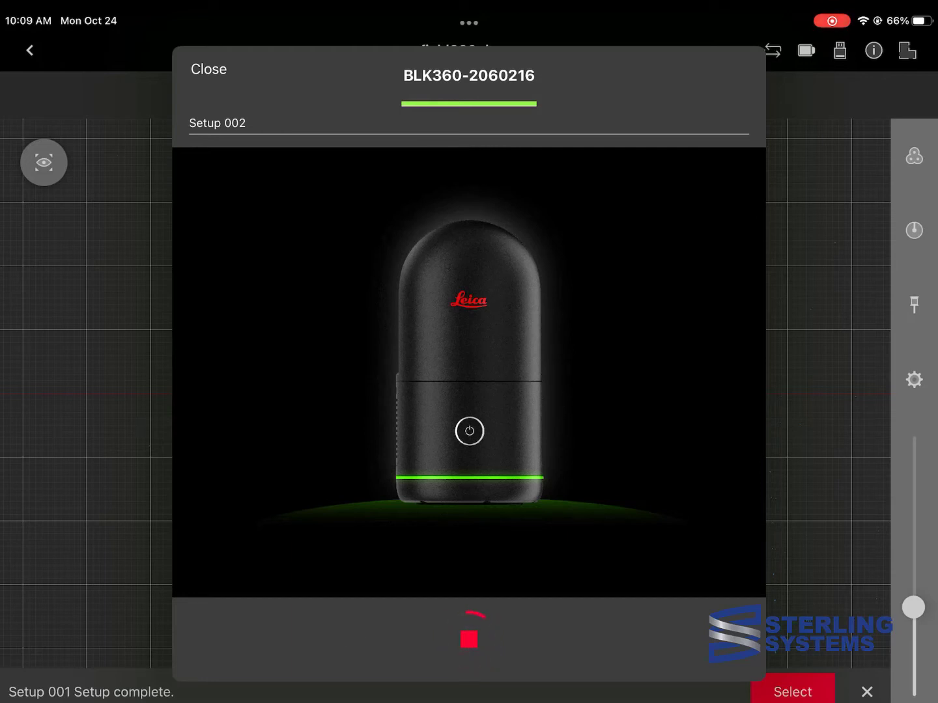
click(791, 692)
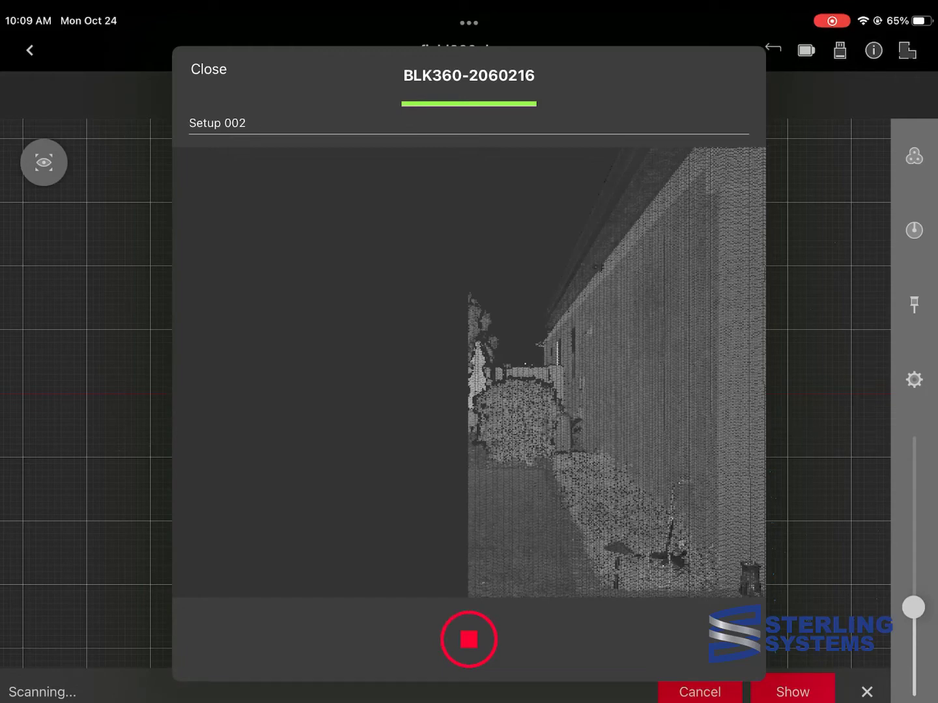
click(208, 69)
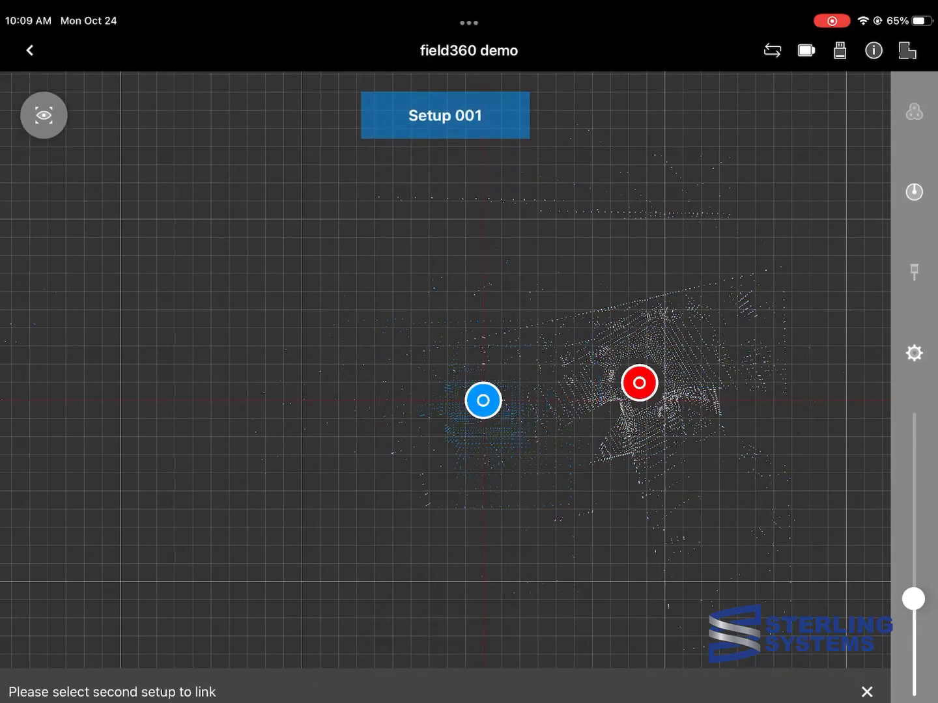
Select the Setup 001–002 link, start alignment, and open the overlaid clouds view
click(638, 383)
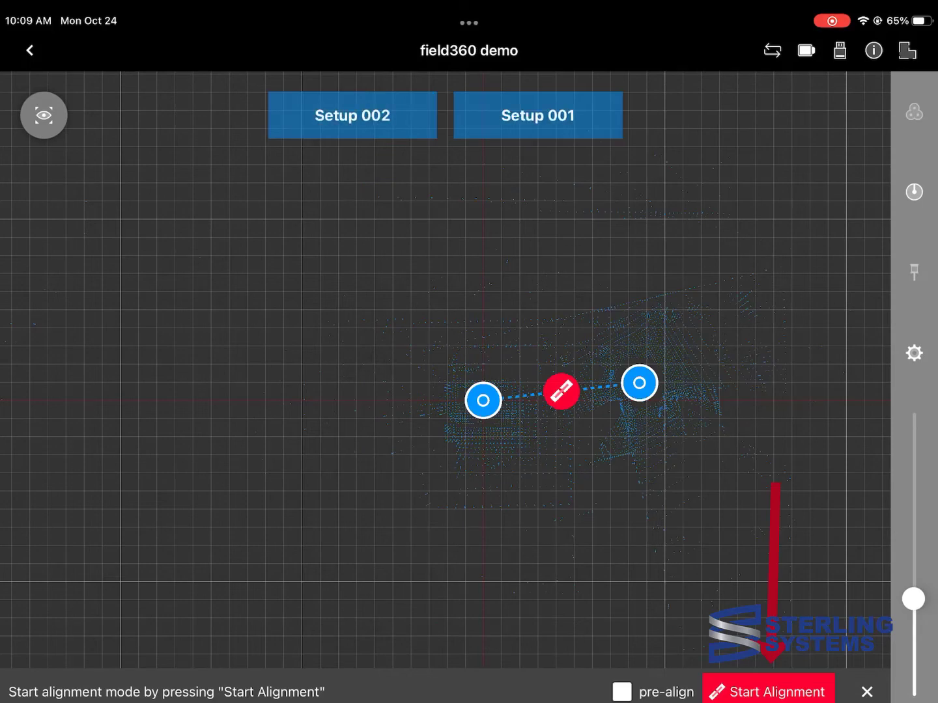
click(622, 691)
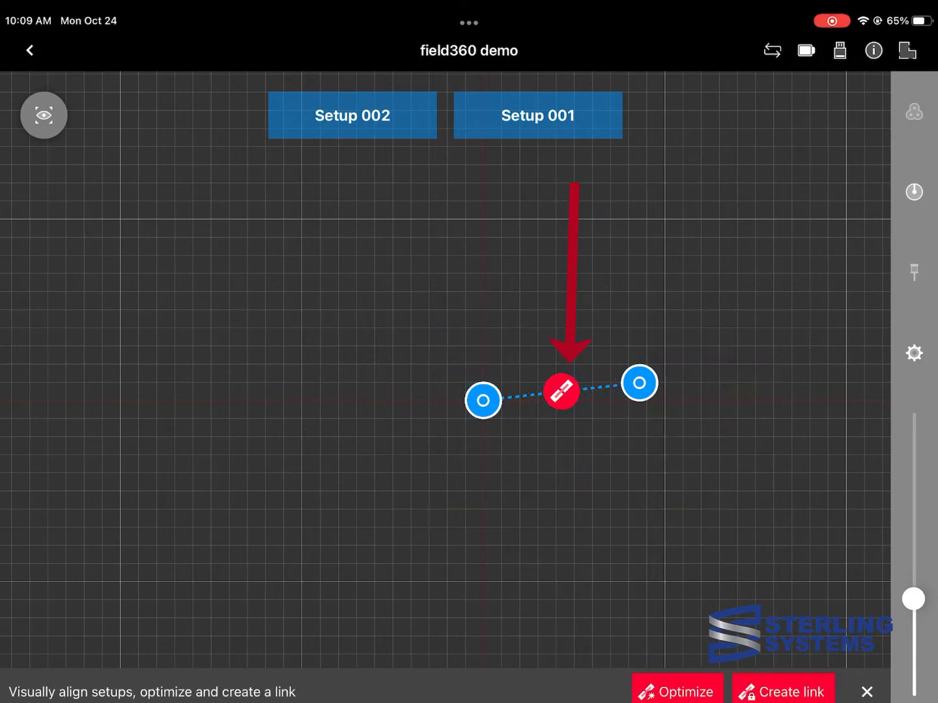
click(560, 391)
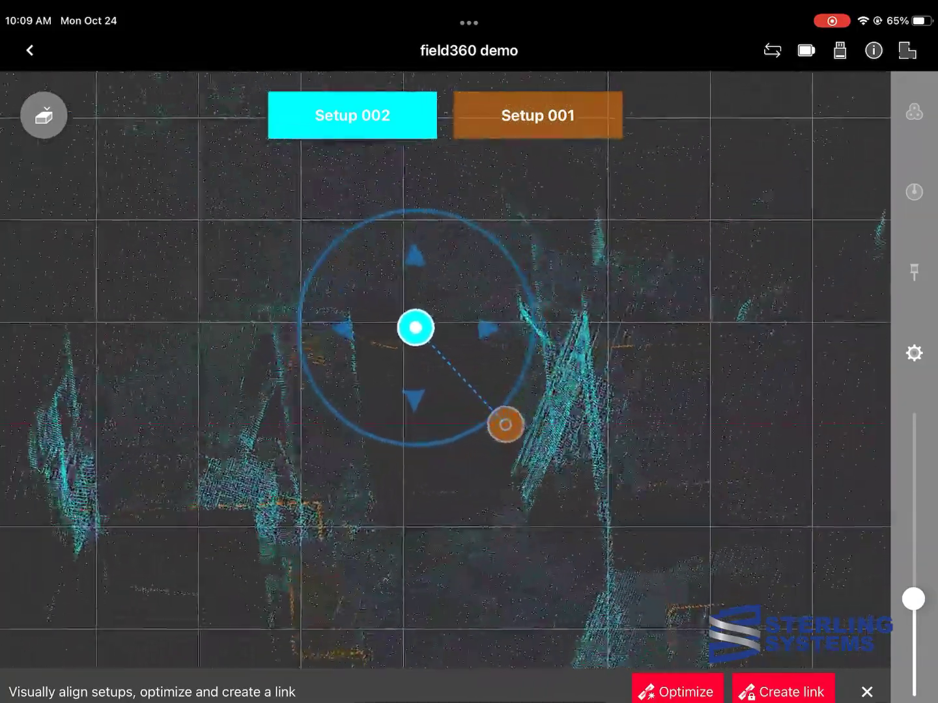
Drag Setup 002's cyan cloud onto Setup 001's orange walls, then create the link
drag(415, 327, 559, 368)
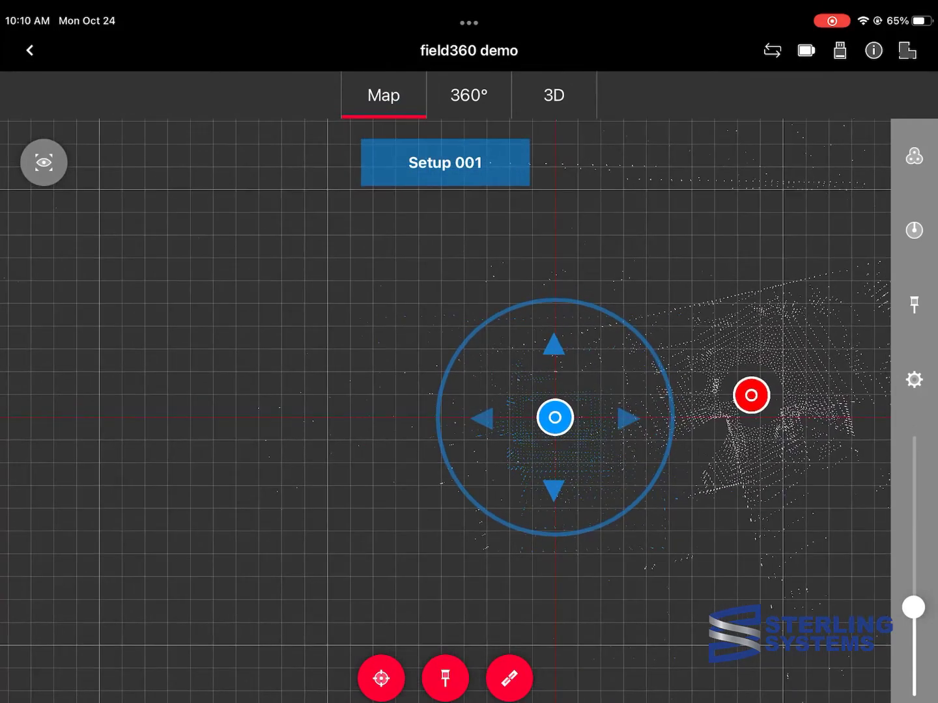
click(509, 677)
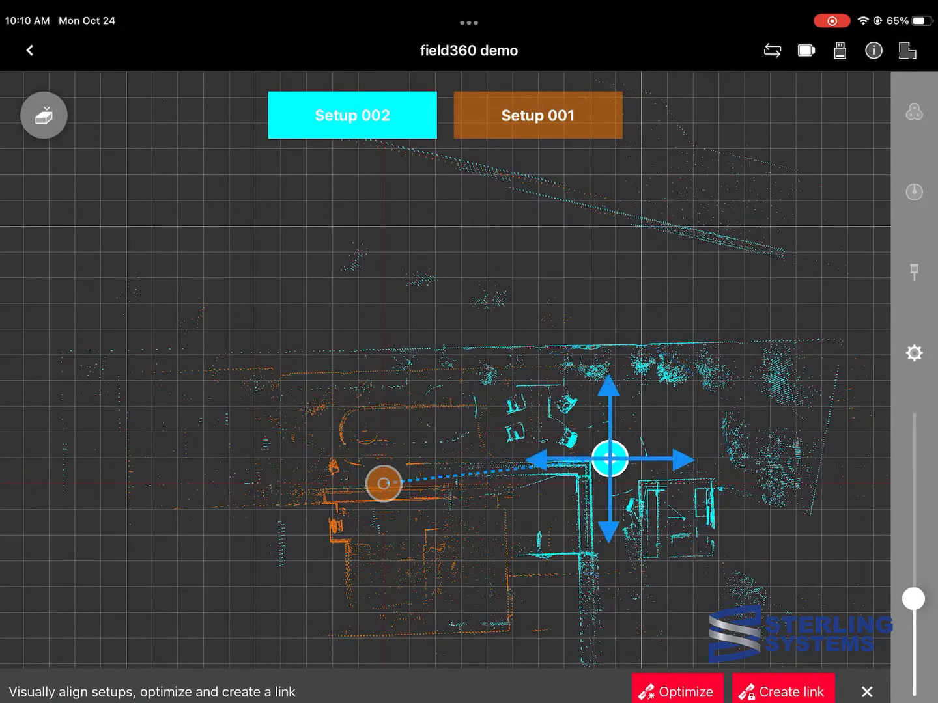
drag(611, 457, 683, 492)
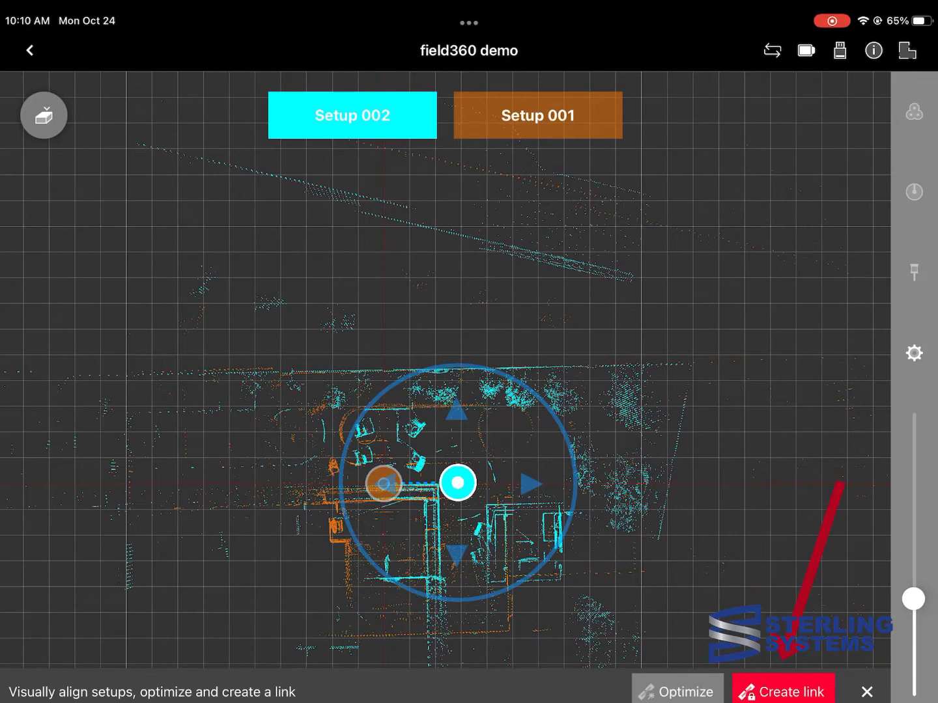
click(784, 691)
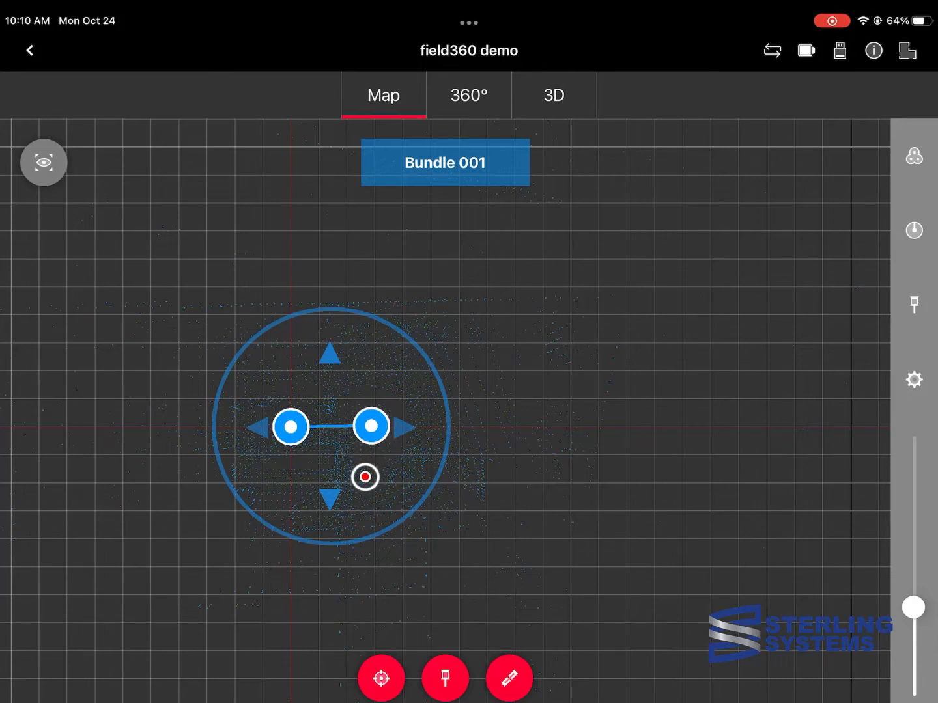
Drag the red position marker down to just below Bundle 001 on the map
drag(365, 478, 376, 530)
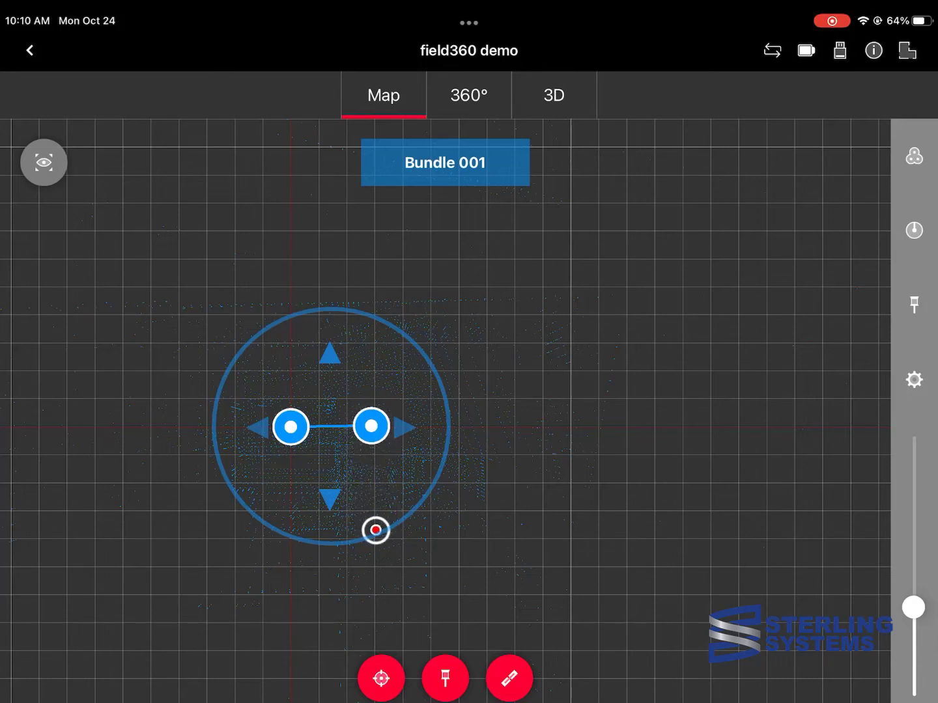
drag(377, 529, 387, 568)
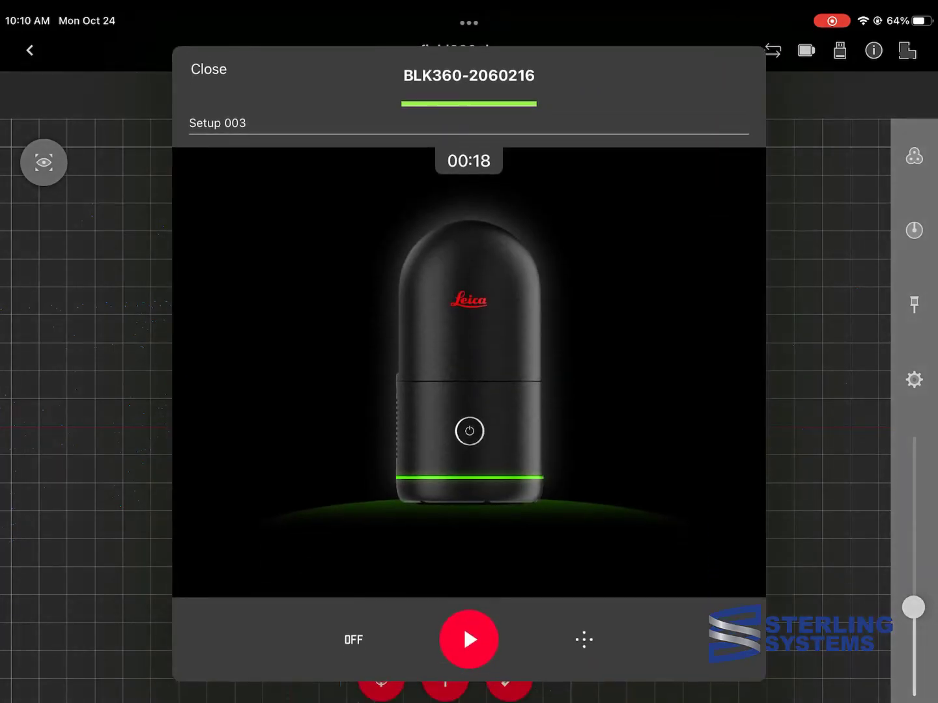
Run the BLK360 scan for Setup 003 and let it finish
click(468, 639)
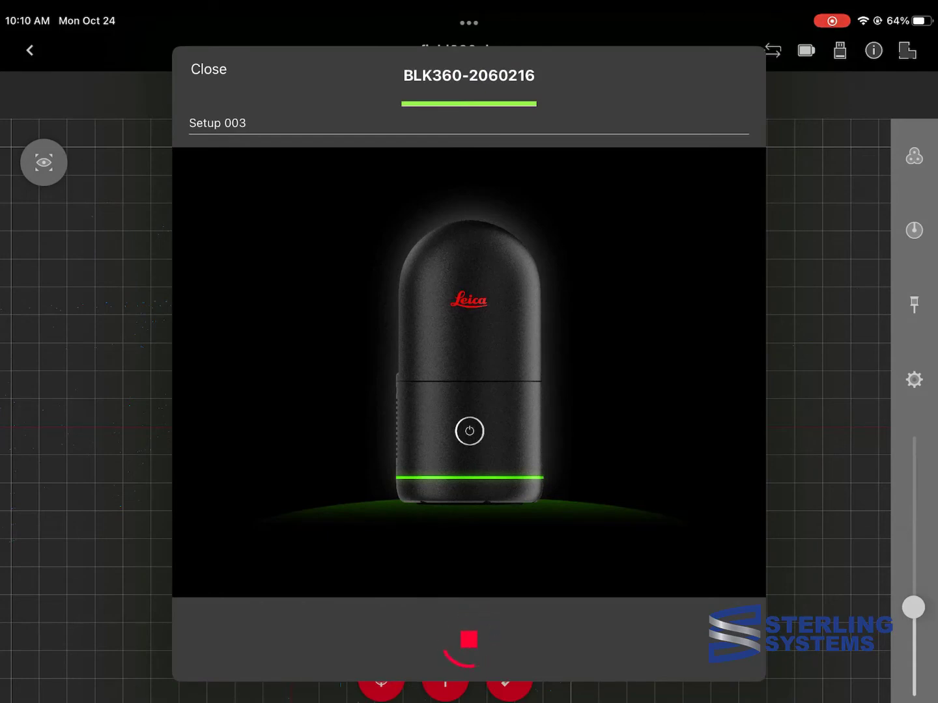
click(467, 649)
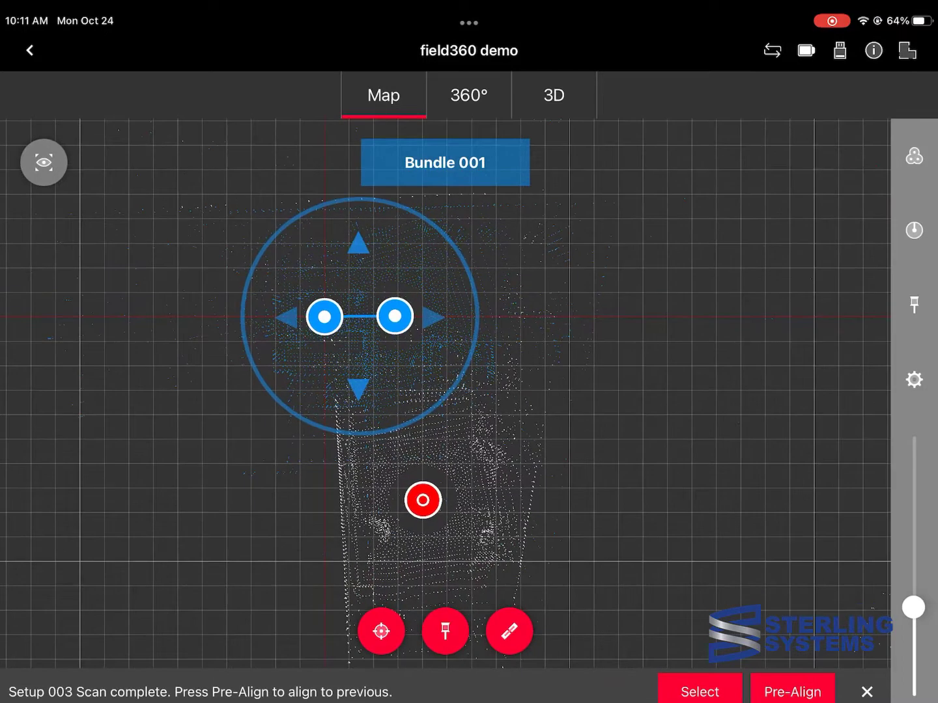
Browse Bundle 001's setups and select Setup 002 on the map
click(915, 157)
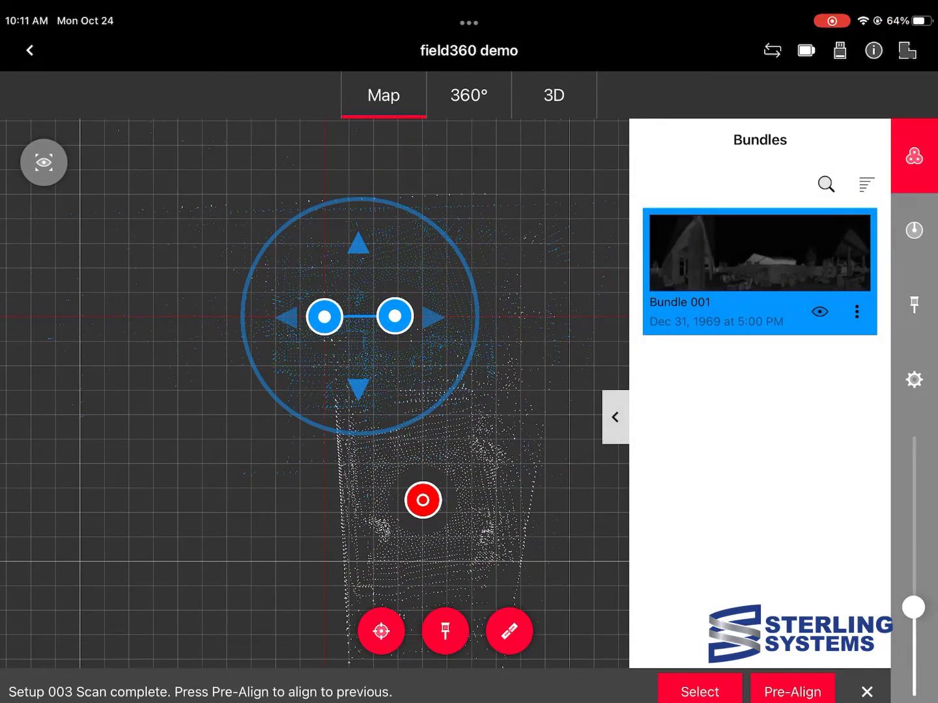
click(758, 272)
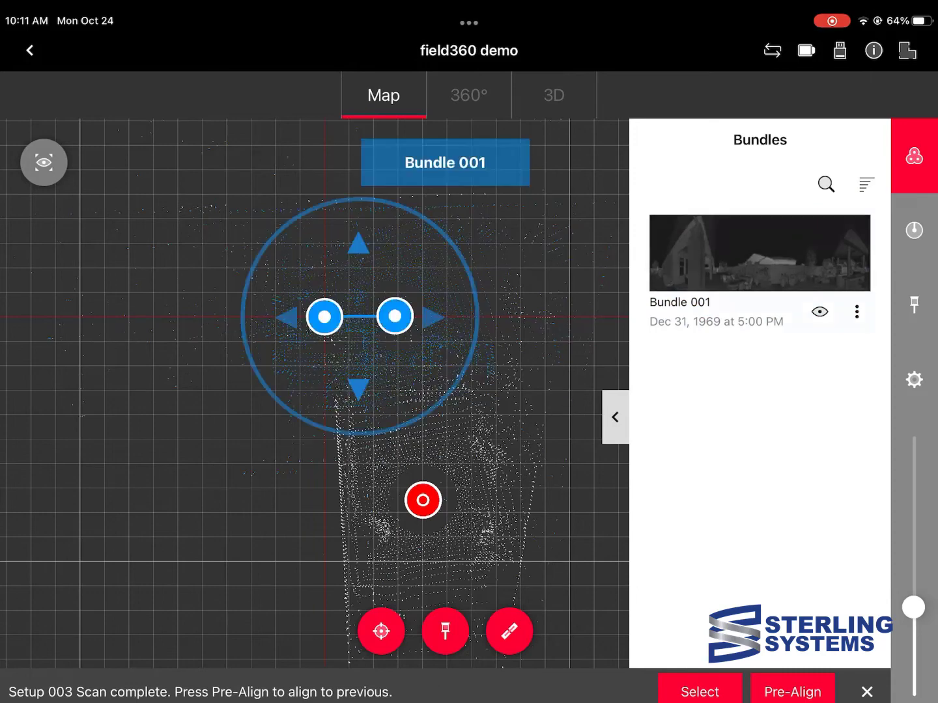
click(759, 271)
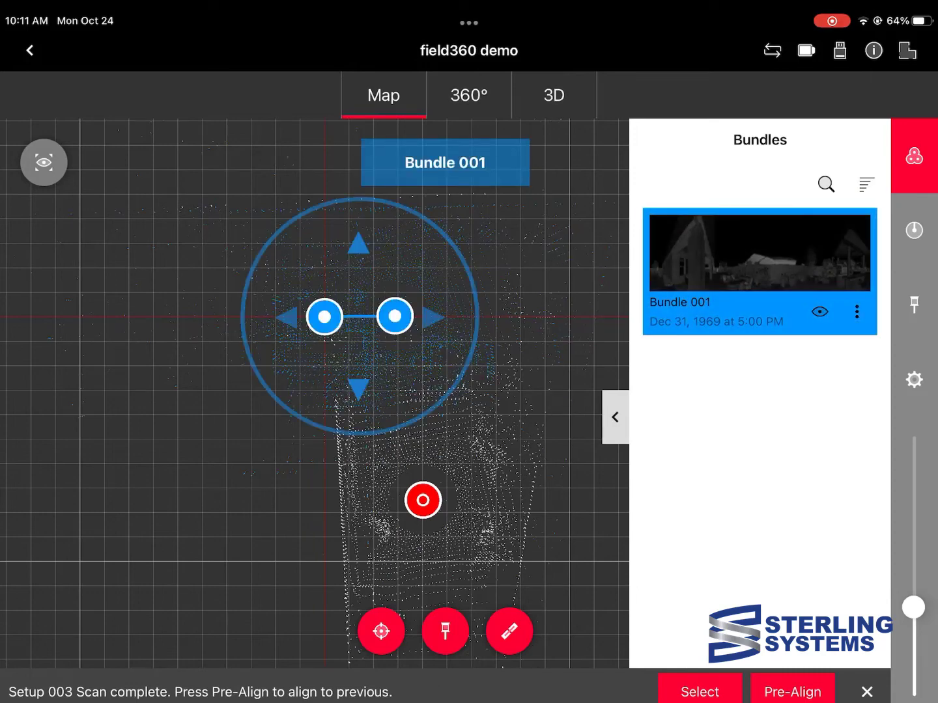
click(914, 230)
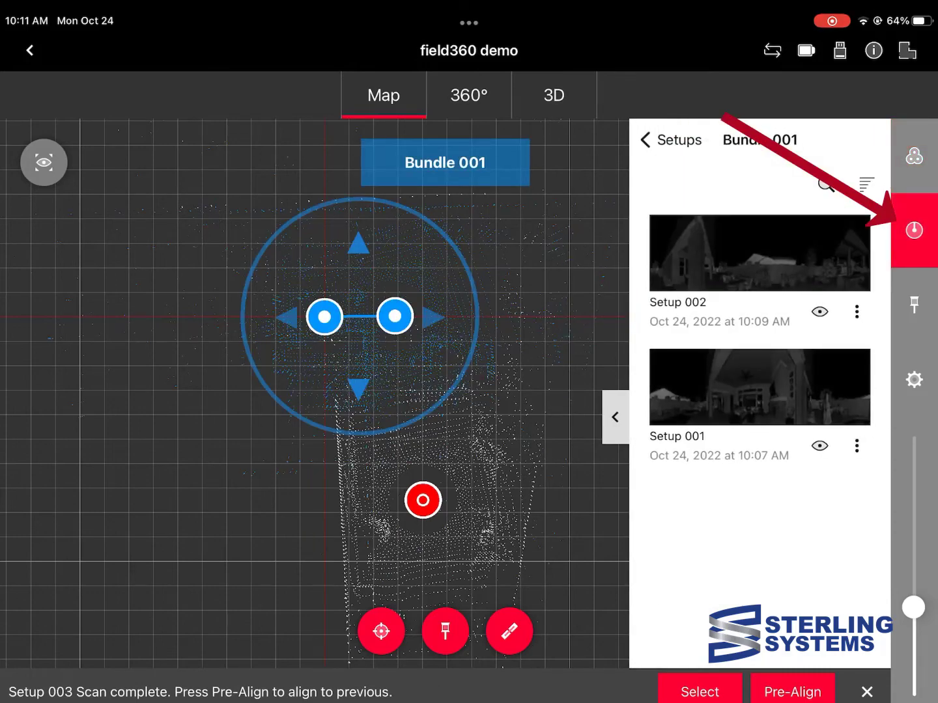
click(760, 274)
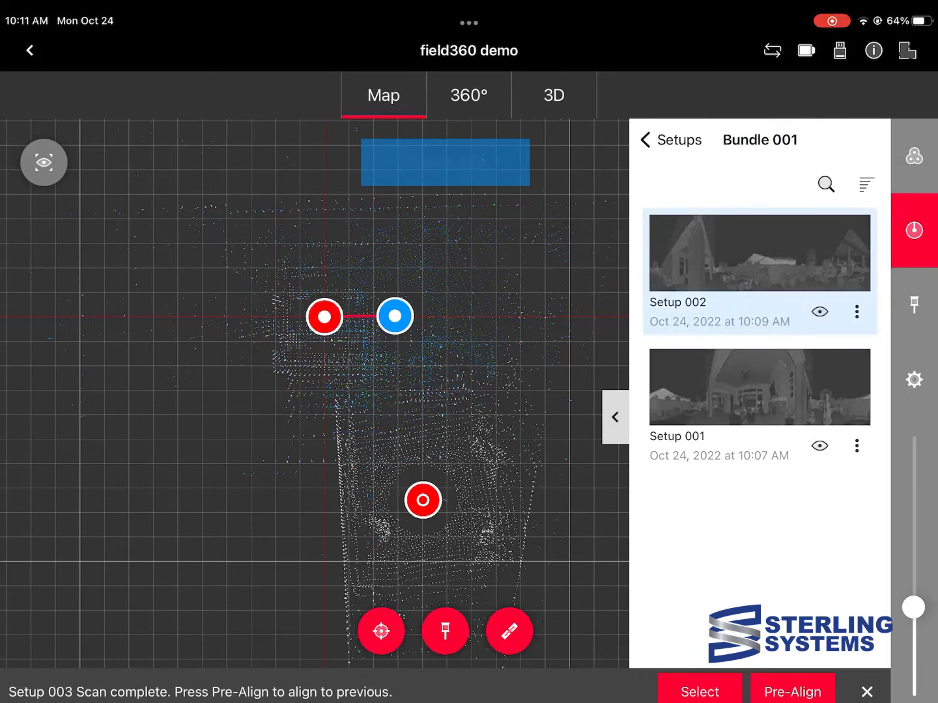
click(758, 271)
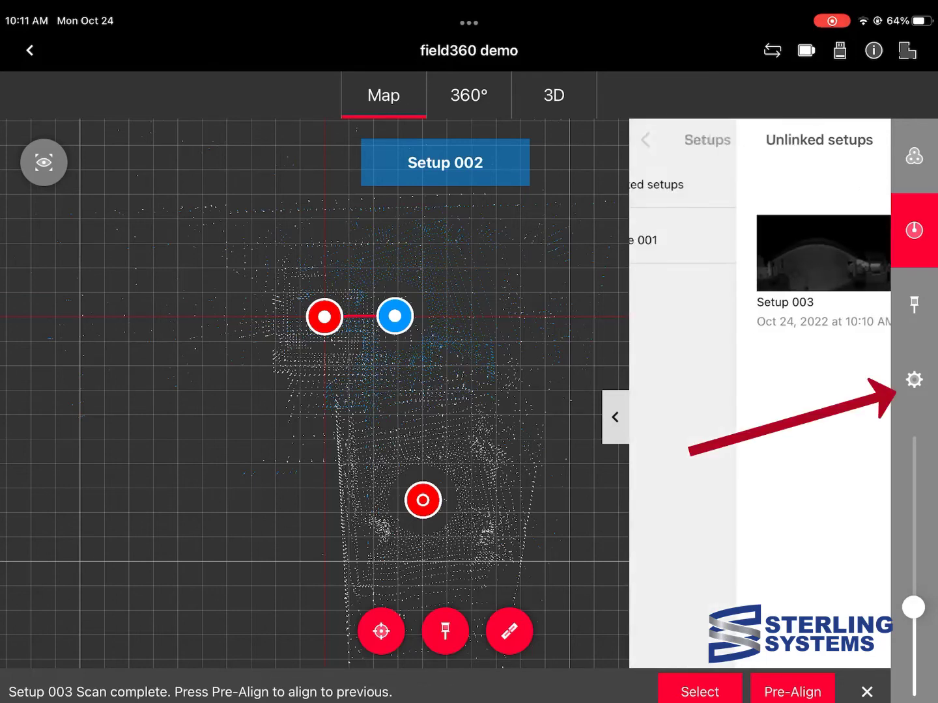
Review Setup 002's tags and display settings, then close the side panel
click(645, 140)
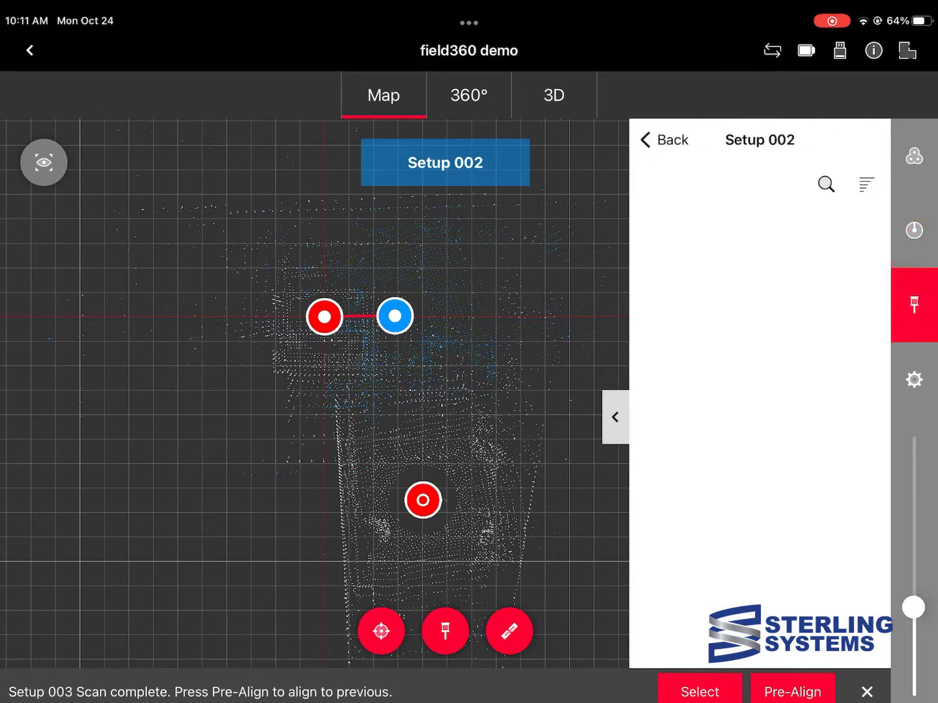
click(914, 379)
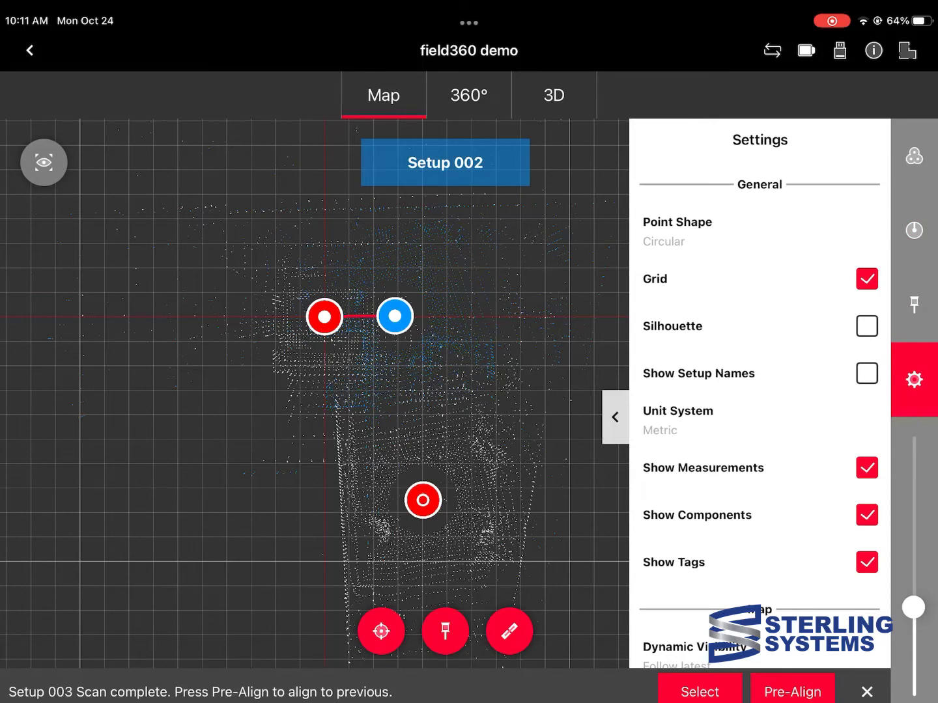
click(914, 380)
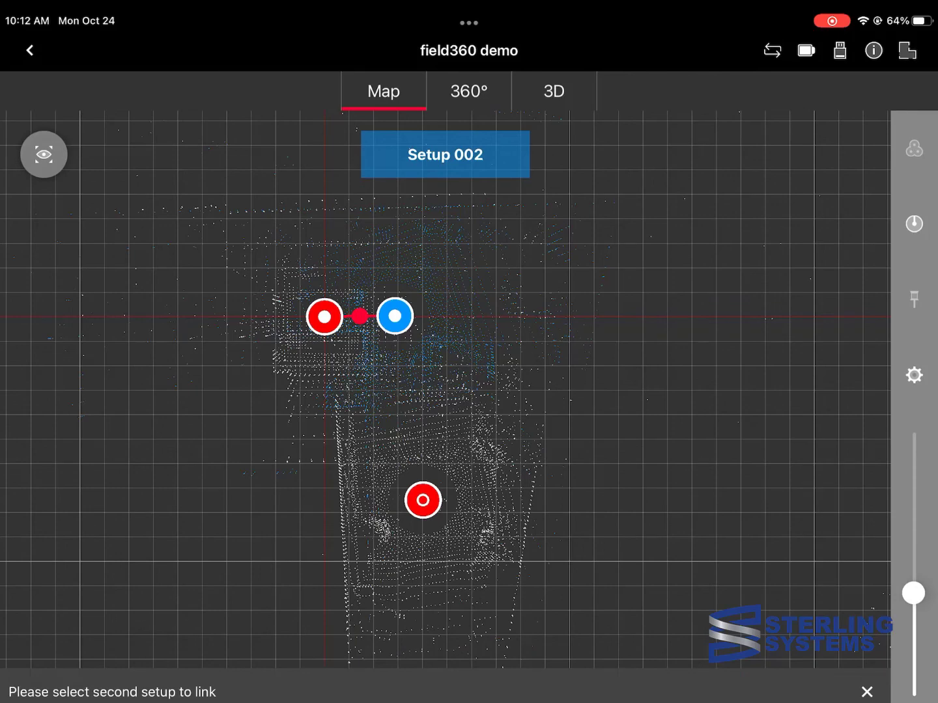
Choose Setup 003 as the second setup and drag its cloud to align with Setup 002
click(422, 500)
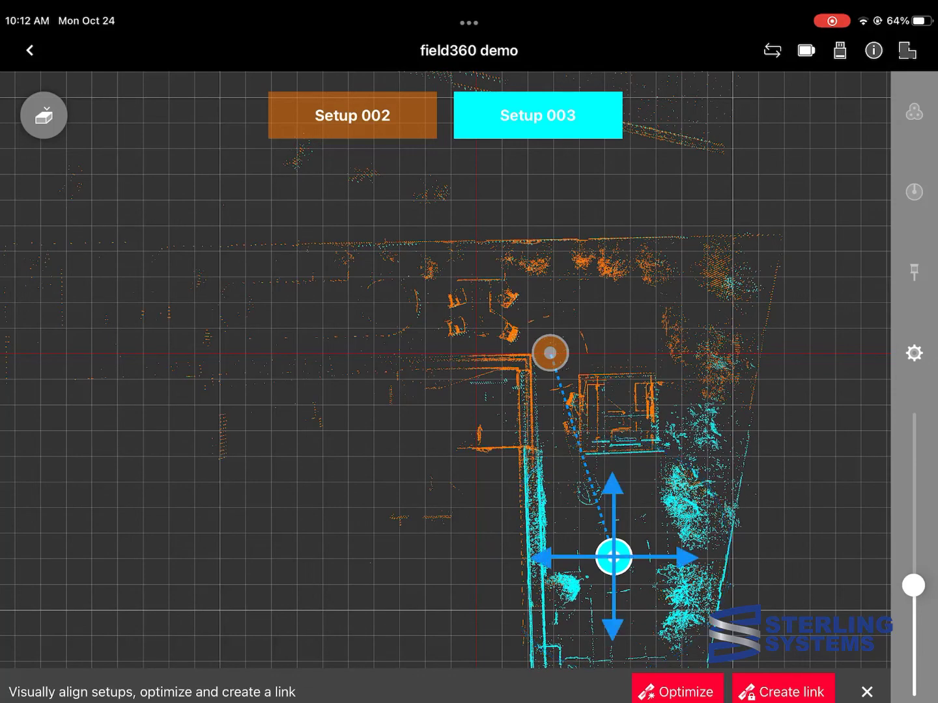
drag(612, 553, 613, 547)
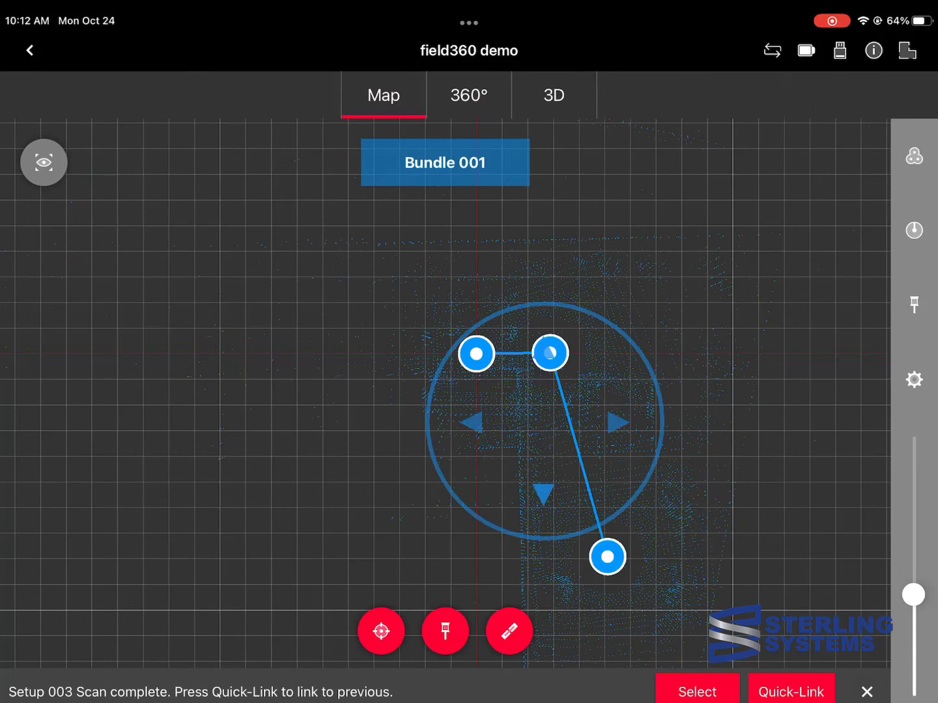
Leave the field360 demo job, confirming YES in the Leaving Job dialog
click(29, 50)
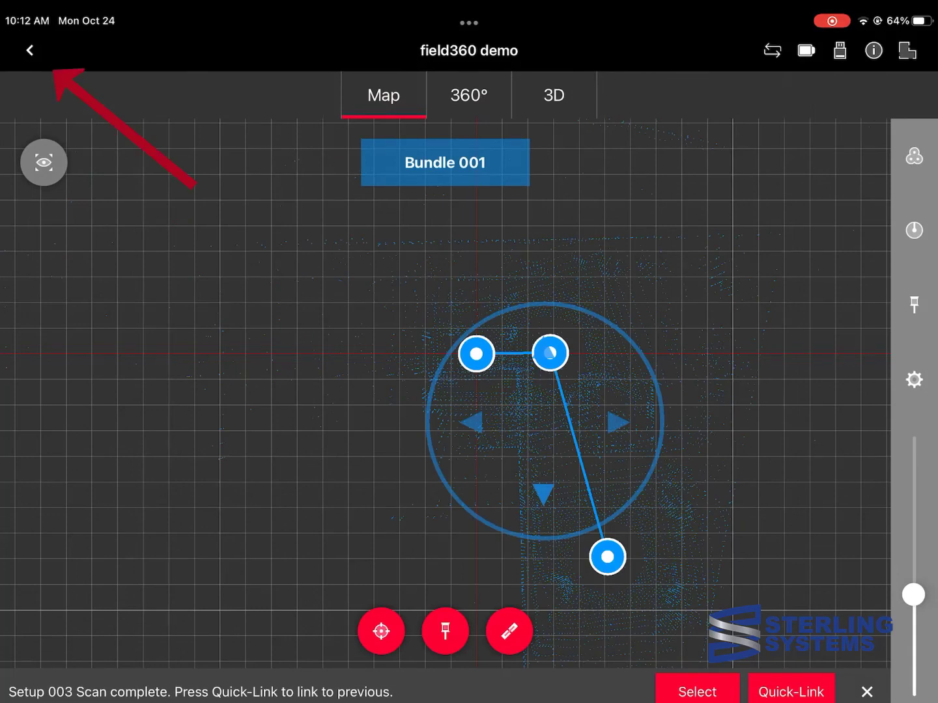
click(28, 50)
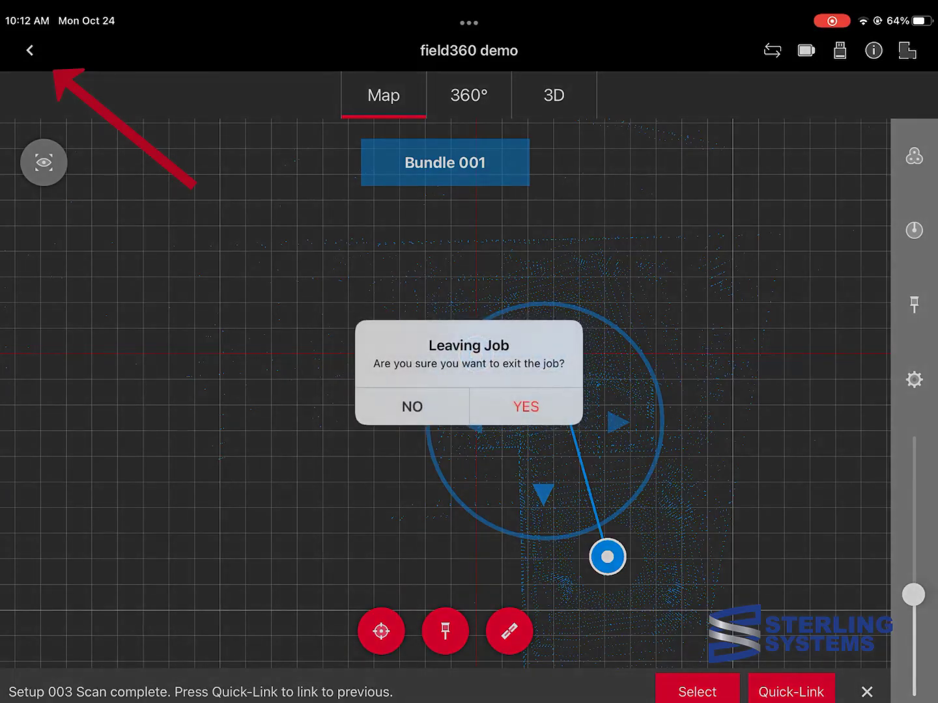
click(525, 406)
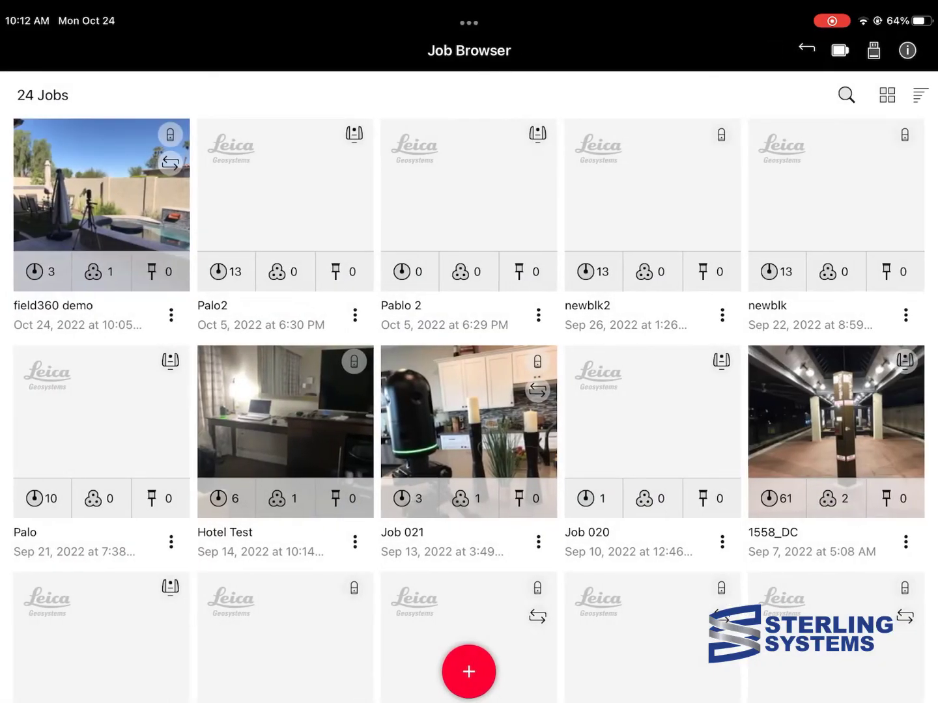